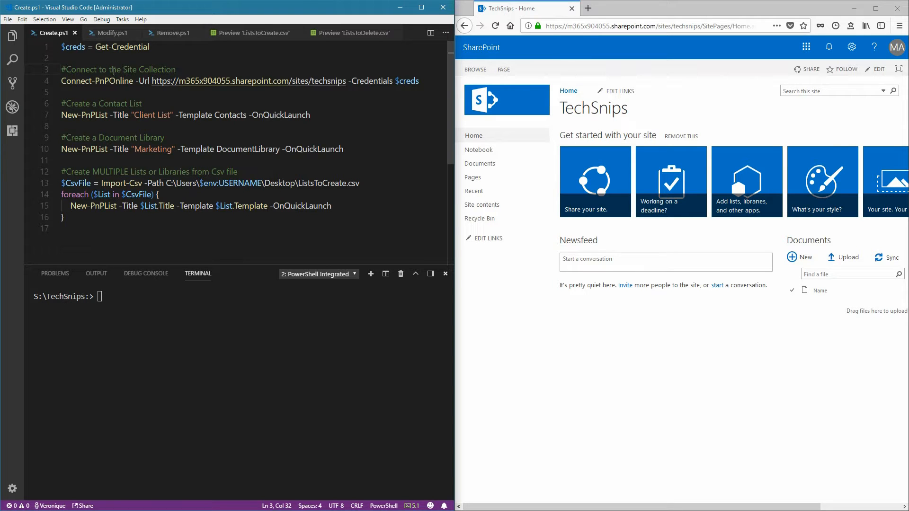
Connect to the TechSnips site and run New-PnPList creating the Client List contacts list
key("F8")
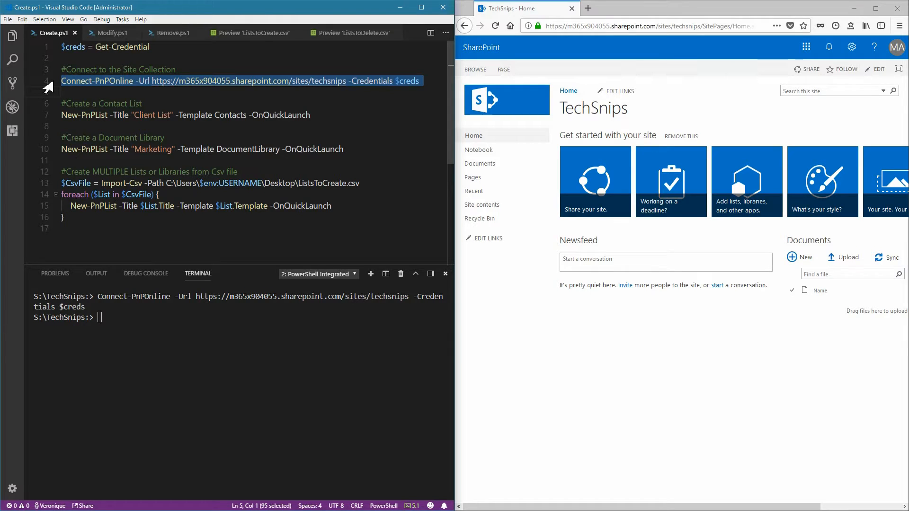
left_click(154, 103)
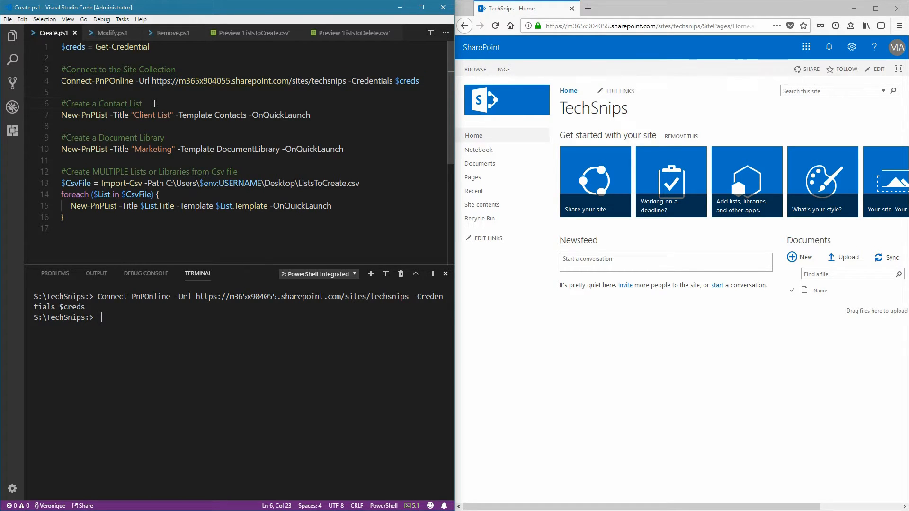
left_click(142, 104)
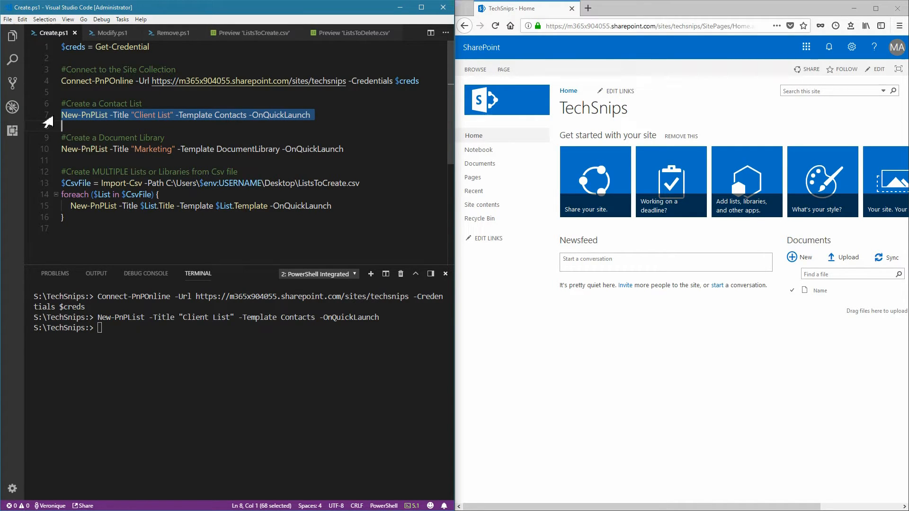
Run New-PnPList creating the Marketing document library on Quick Launch
left_click(165, 138)
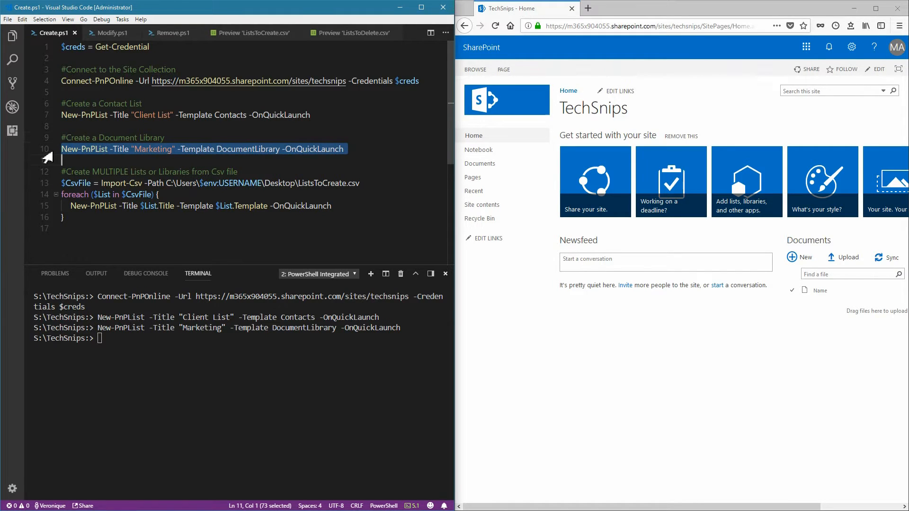
left_click(247, 172)
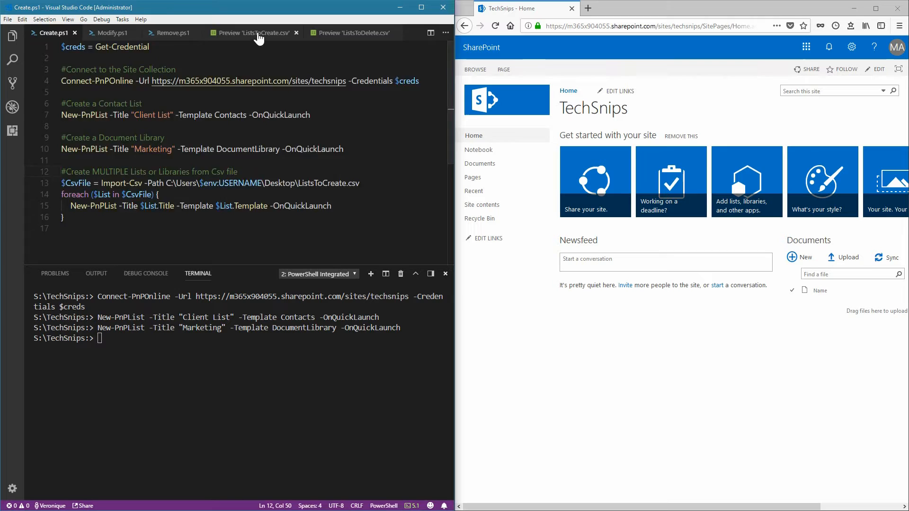
Review ListsToCreate.csv, then run the Import-Csv loop creating Sales, Announcements and Issues
left_click(254, 32)
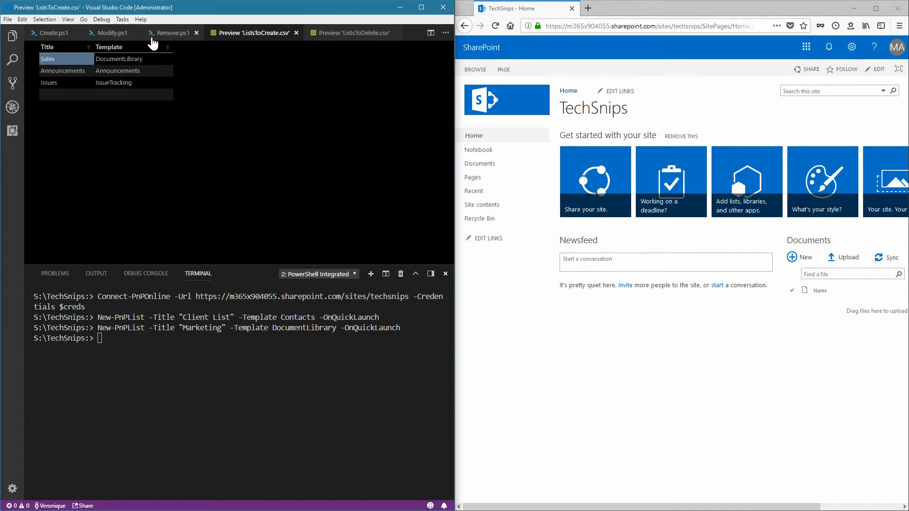
left_click(49, 33)
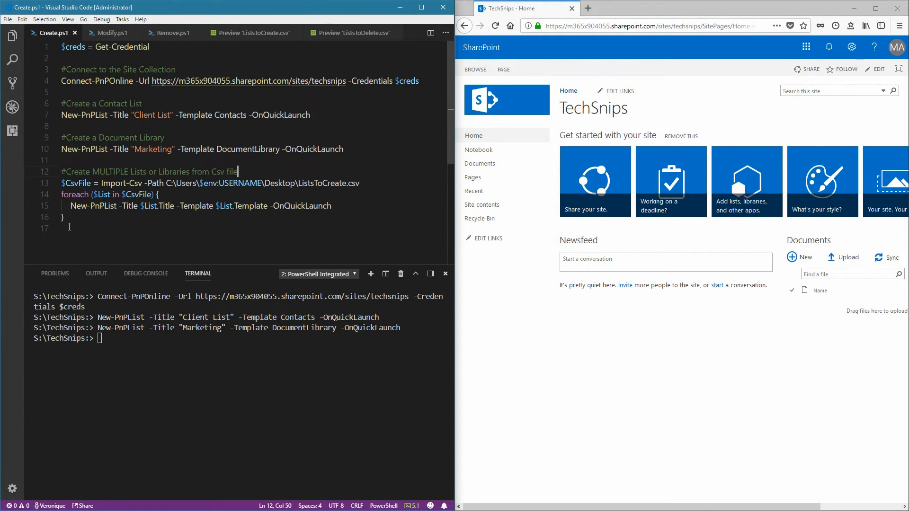
left_click_drag(61, 183, 66, 218)
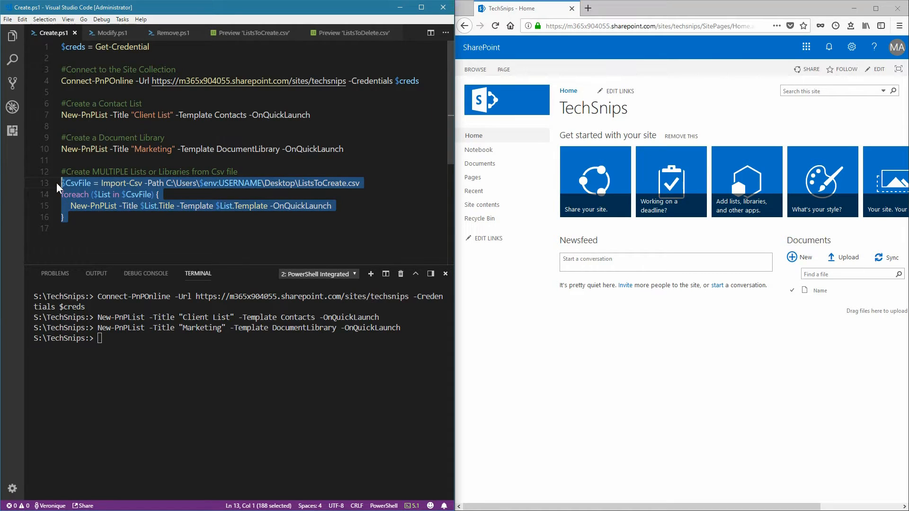
key("F8")
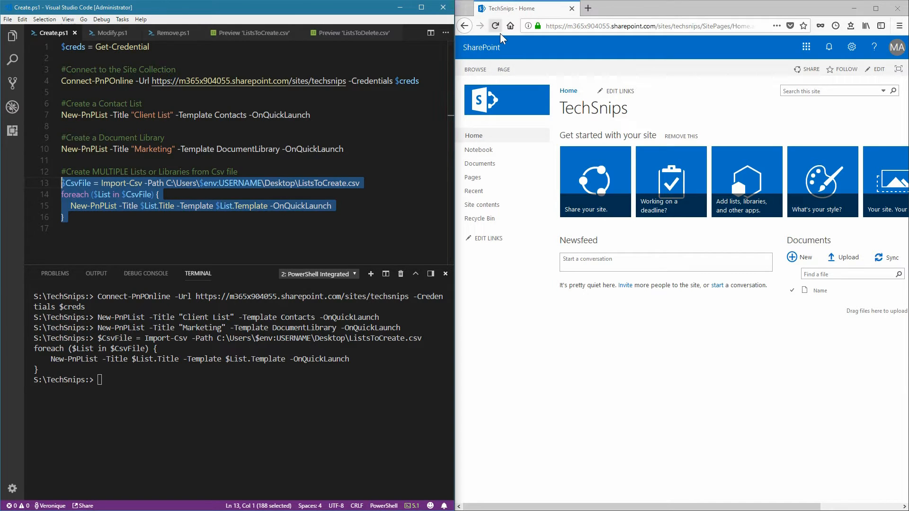
mouse_move(504, 34)
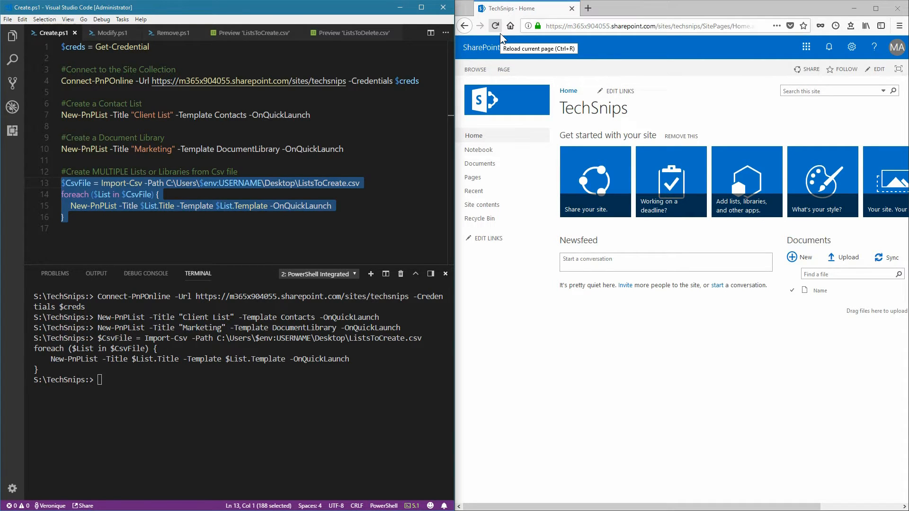
Reload the SharePoint home page to show the new lists, then switch to Modify.ps1
left_click(496, 26)
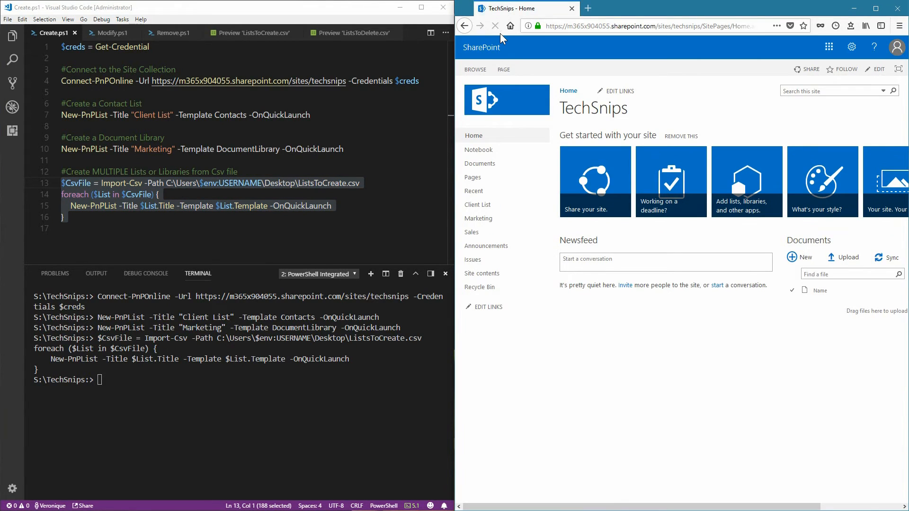
mouse_move(537, 221)
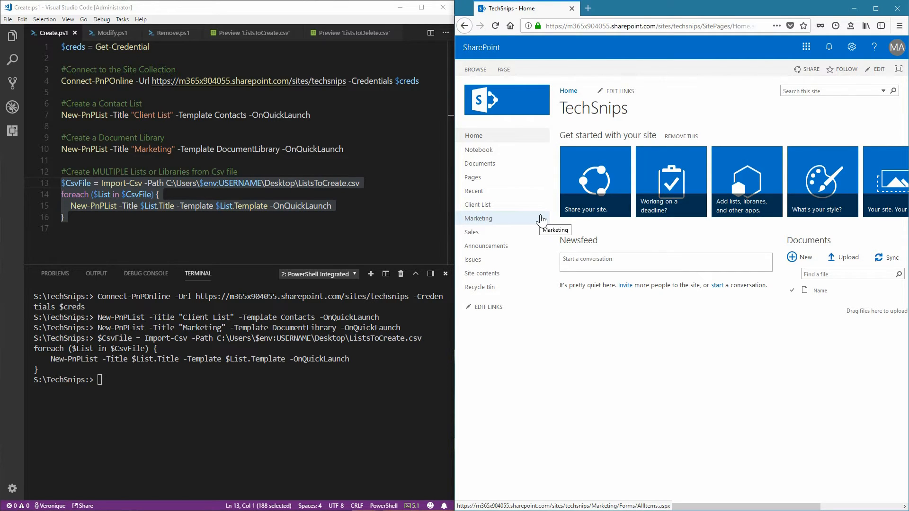
mouse_move(130, 45)
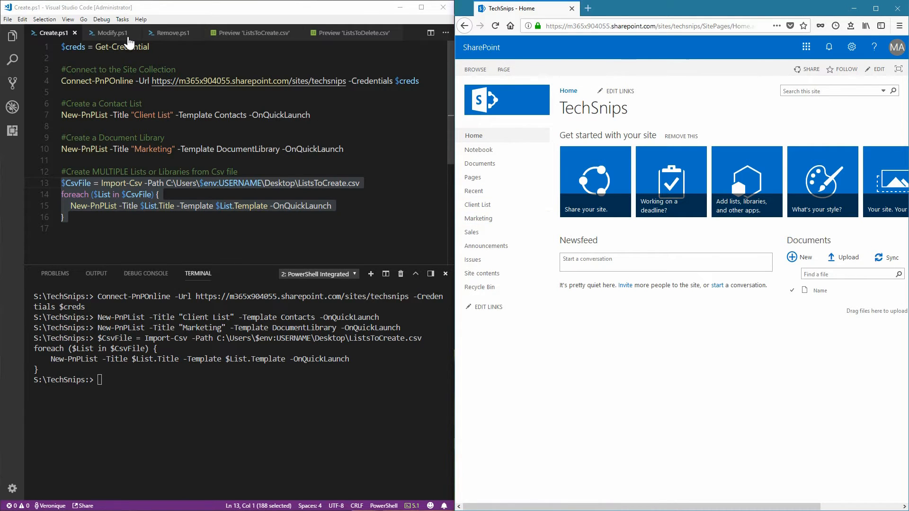
left_click(113, 32)
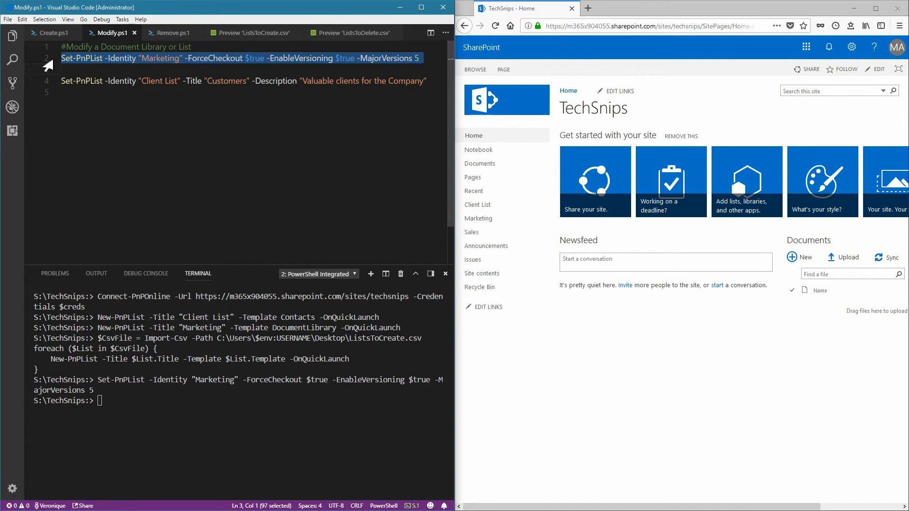
Run Set-PnPList renaming Client List to Customers with description 'Valuable clients for the Company'
left_click(64, 92)
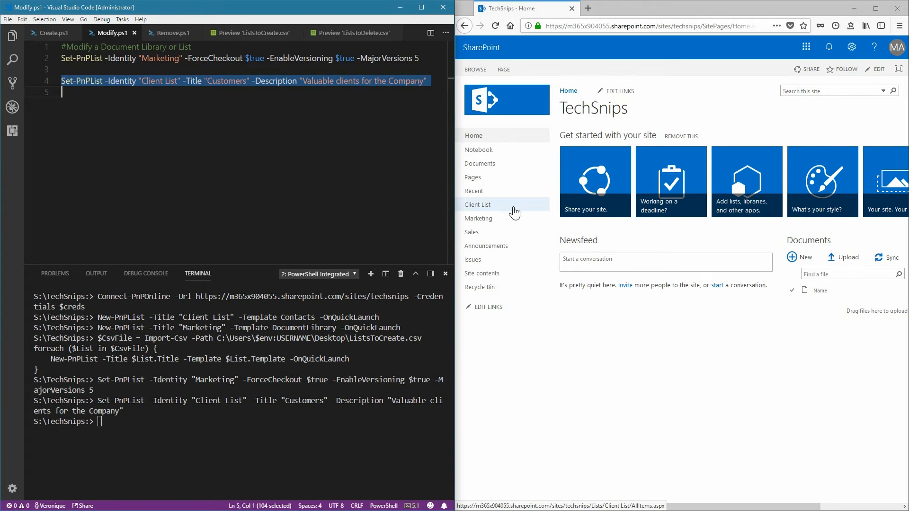
mouse_move(520, 202)
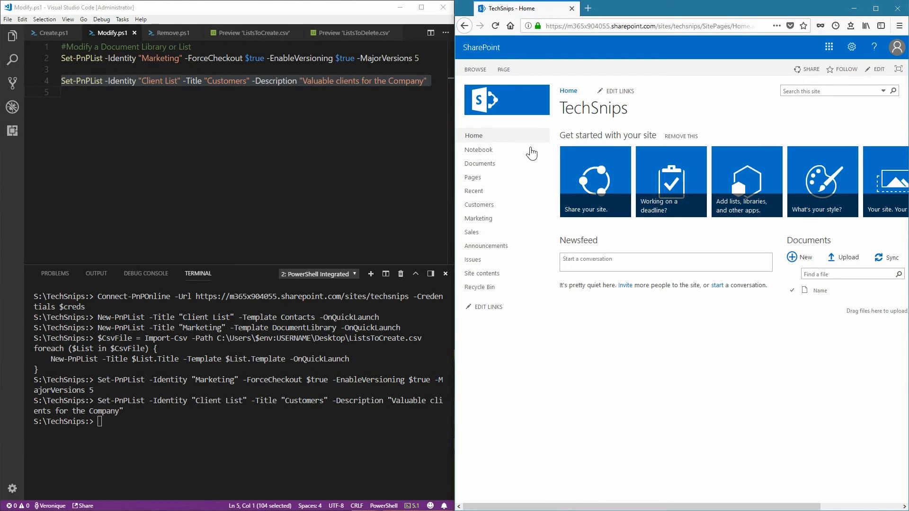
mouse_move(526, 211)
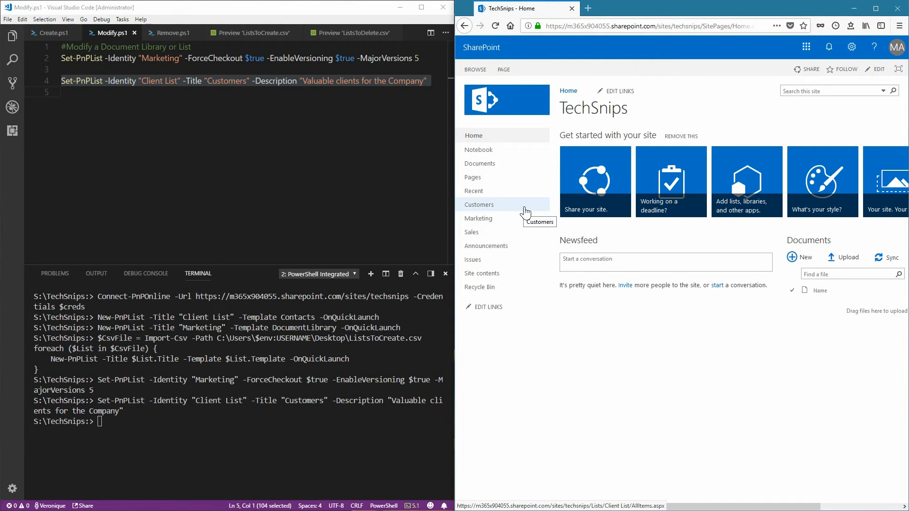
mouse_move(471, 176)
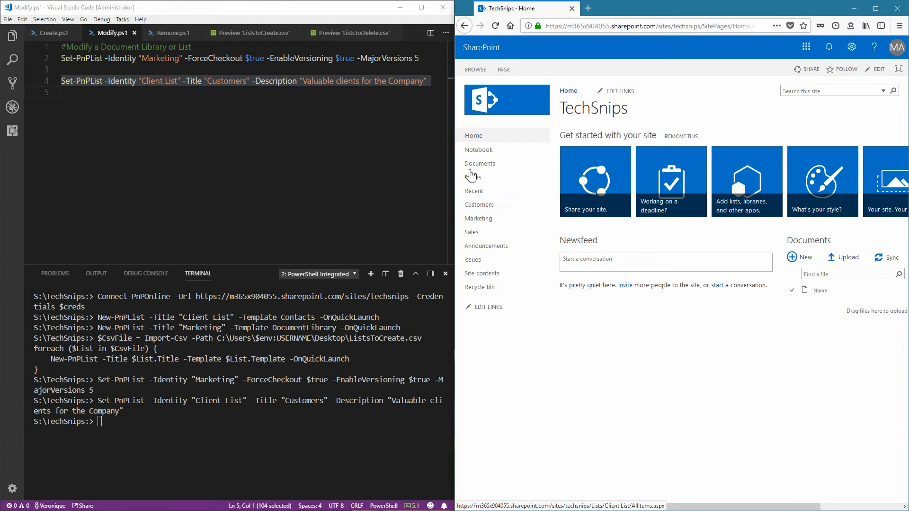
After confirming Customers replaced Client List, switch to the Remove.ps1 script
left_click(174, 33)
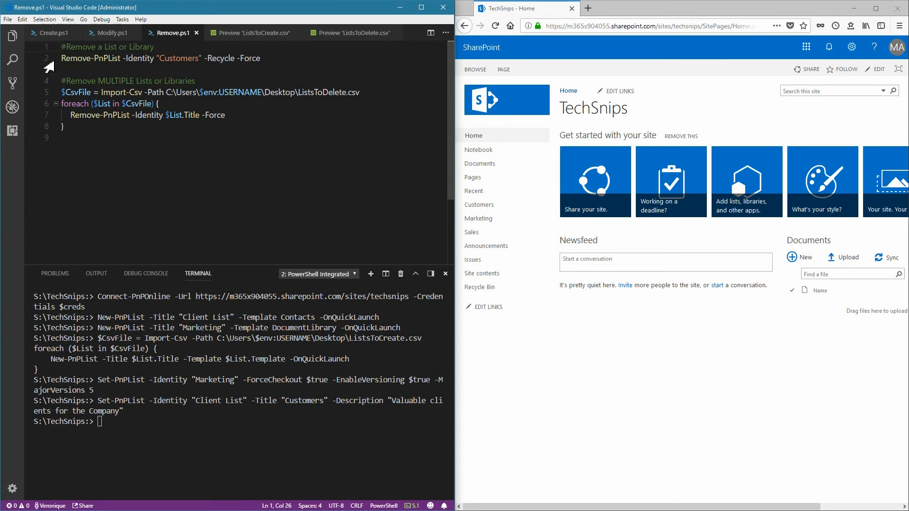
Run Remove-PnPList sending the Customers list to the recycle bin
key("F8")
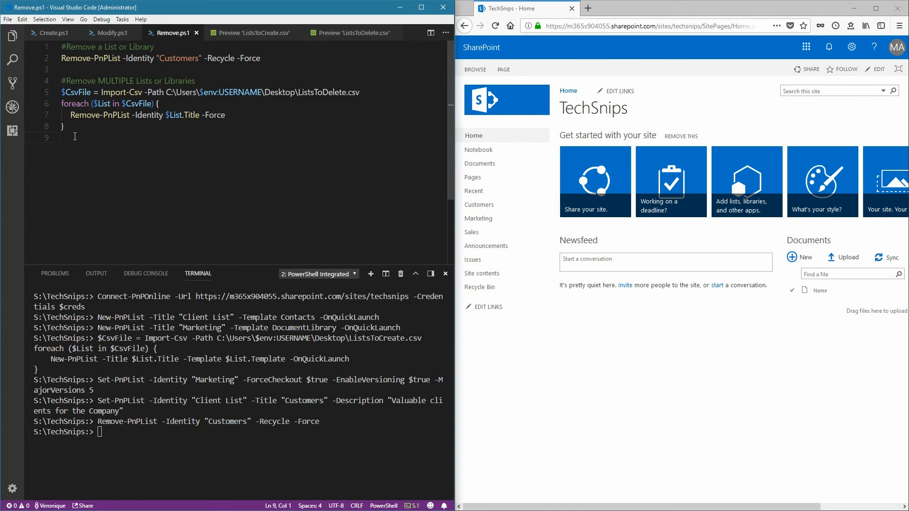
Review ListsToDelete.csv naming Marketing, Sales, Announcements and Issues, then return to Remove.ps1
left_click(354, 32)
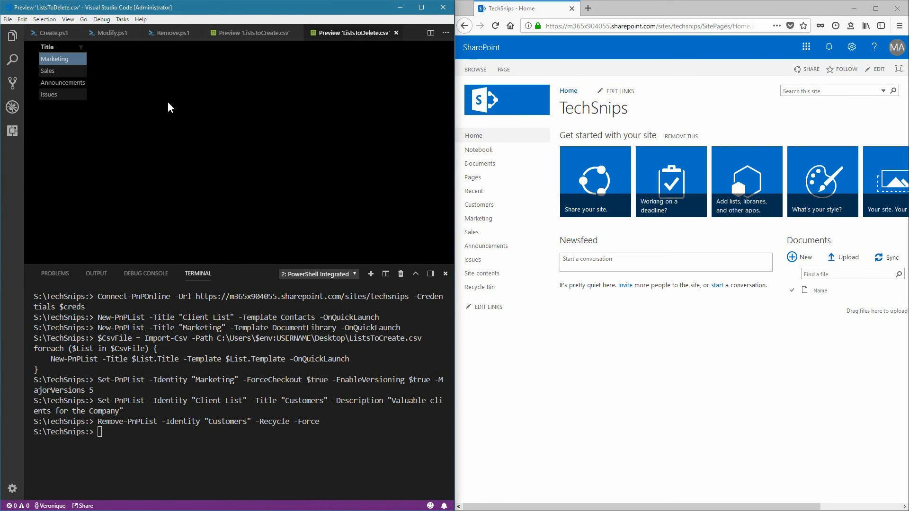
left_click(174, 32)
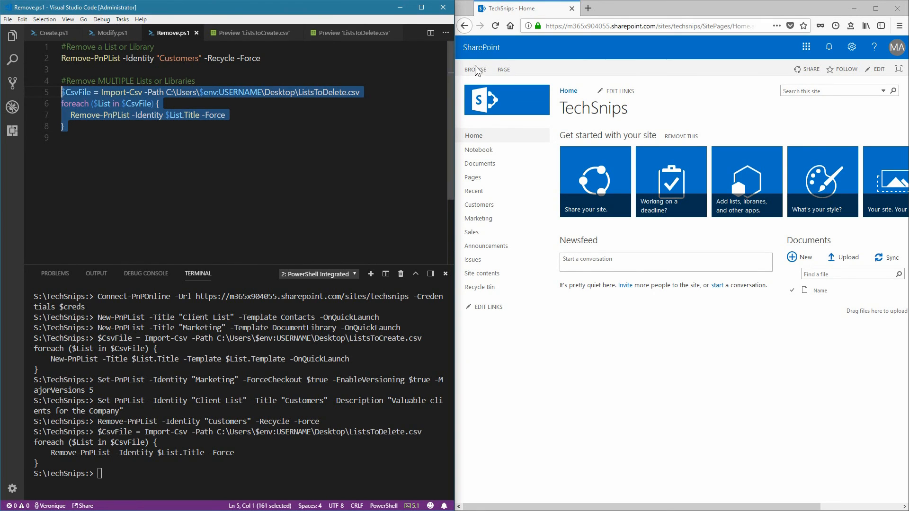
Reload the SharePoint home page until all removed lists disappear from Quick Launch
left_click(495, 26)
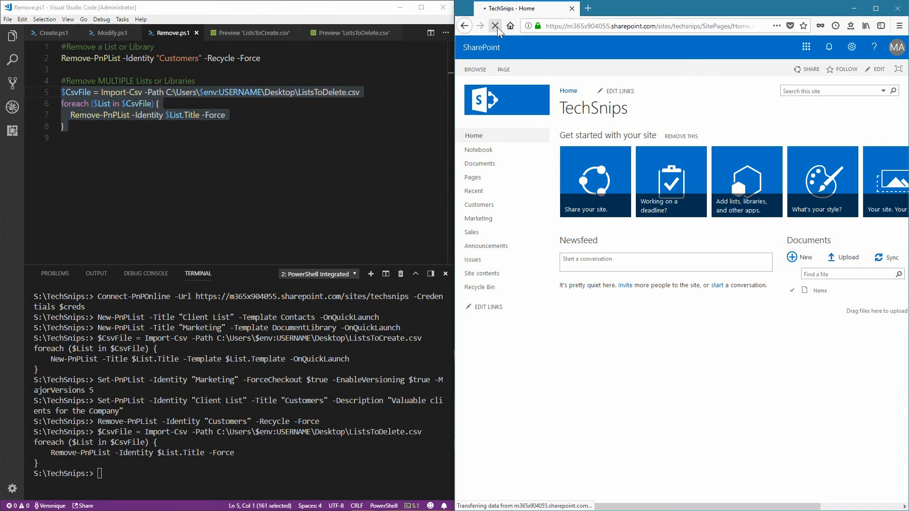
left_click(494, 27)
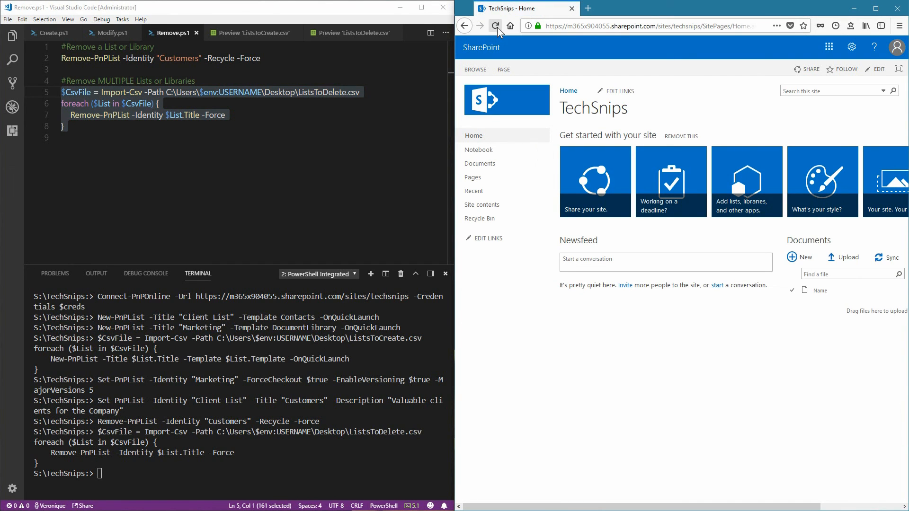
left_click(496, 26)
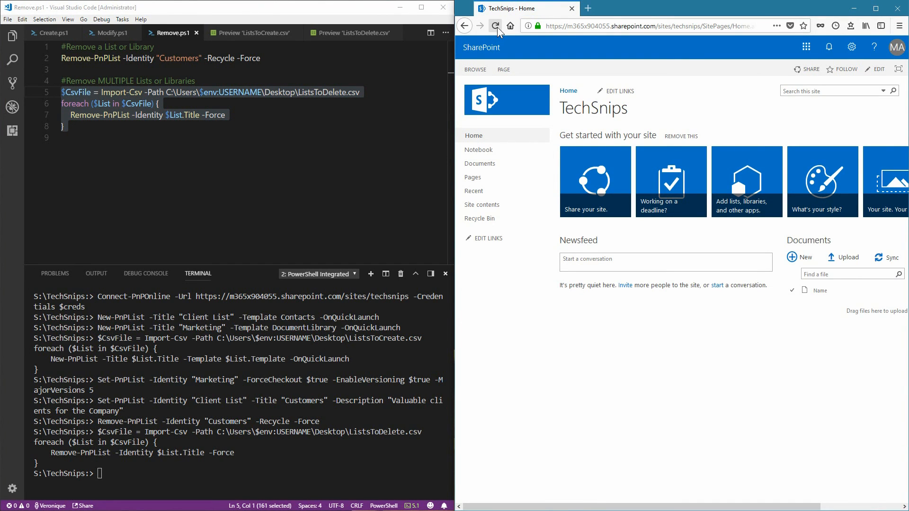